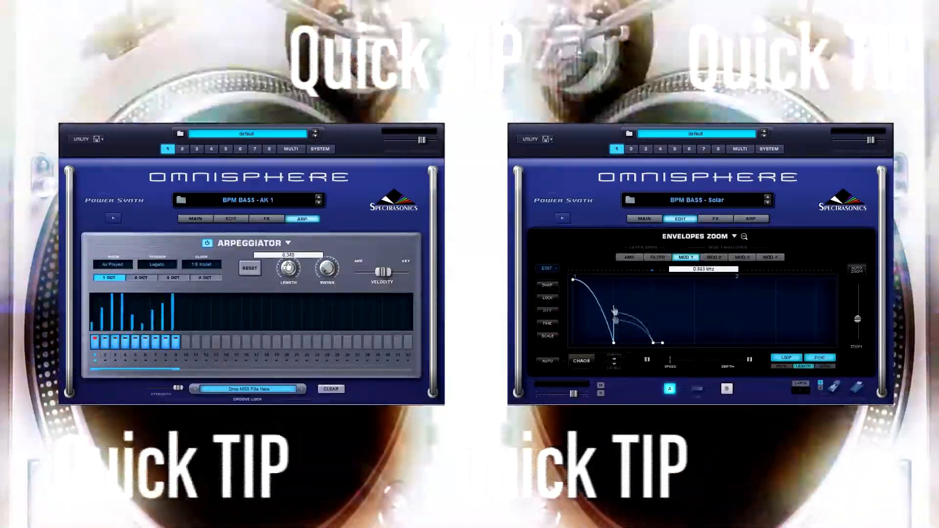
# Load BPM BASS - Solar, switch to layer editing, and enlarge the envelope editor
pyautogui.click(266, 219)
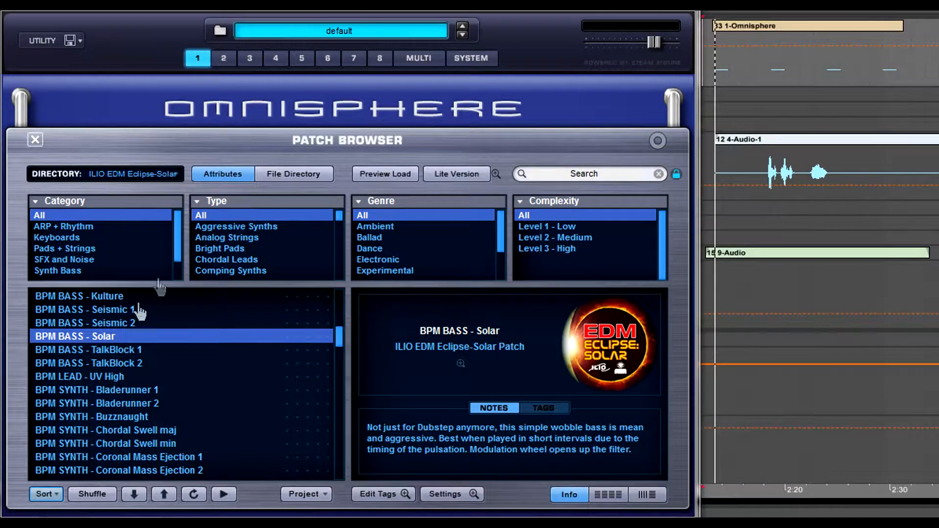
pyautogui.moveTo(119, 344)
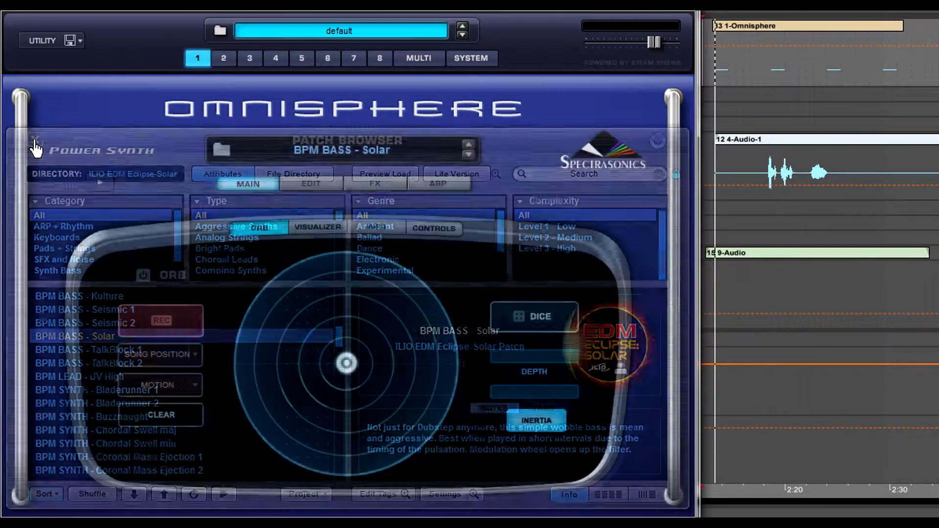
pyautogui.click(311, 183)
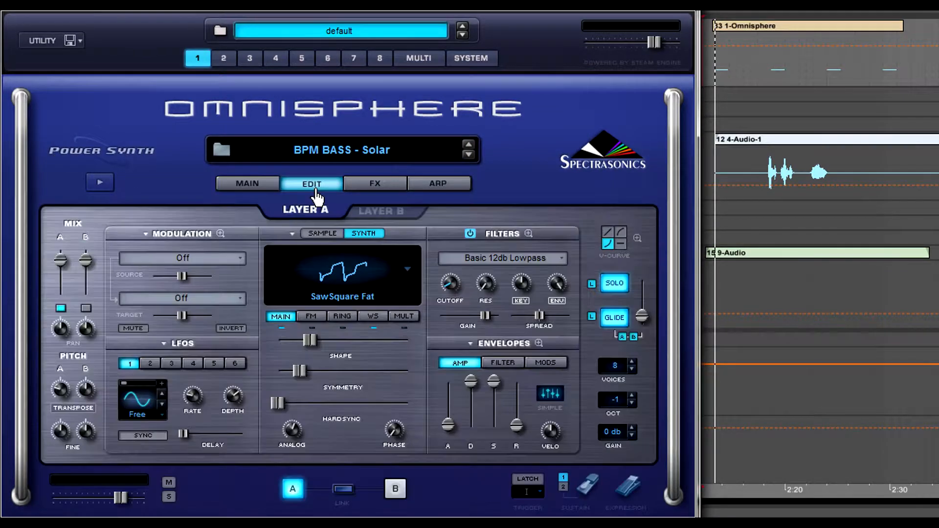
pyautogui.click(539, 342)
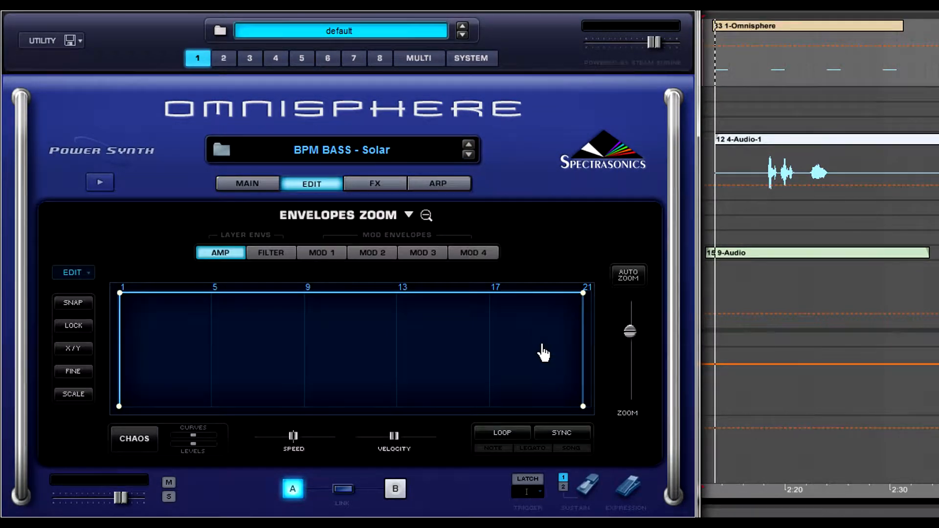
# Show the looping, tempo-synced Mod 1 envelope in Envelopes Zoom
pyautogui.click(321, 252)
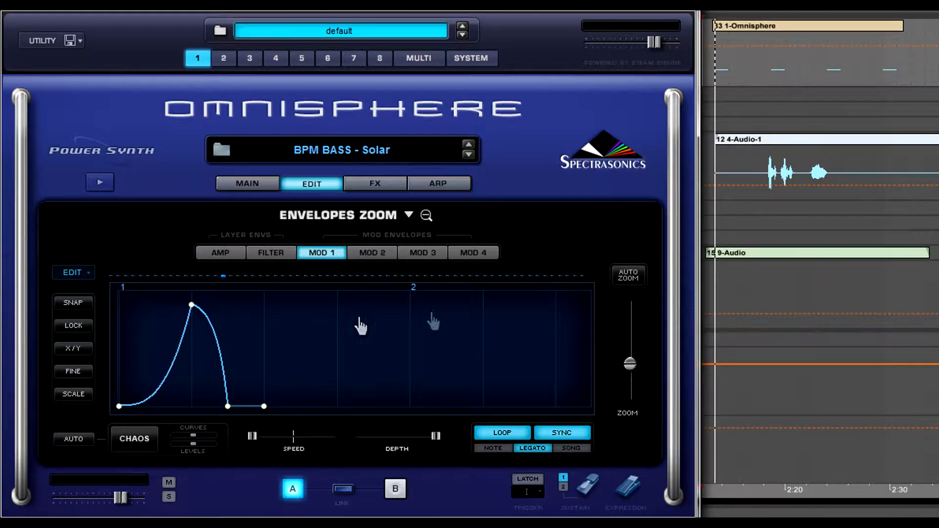
pyautogui.moveTo(721, 84)
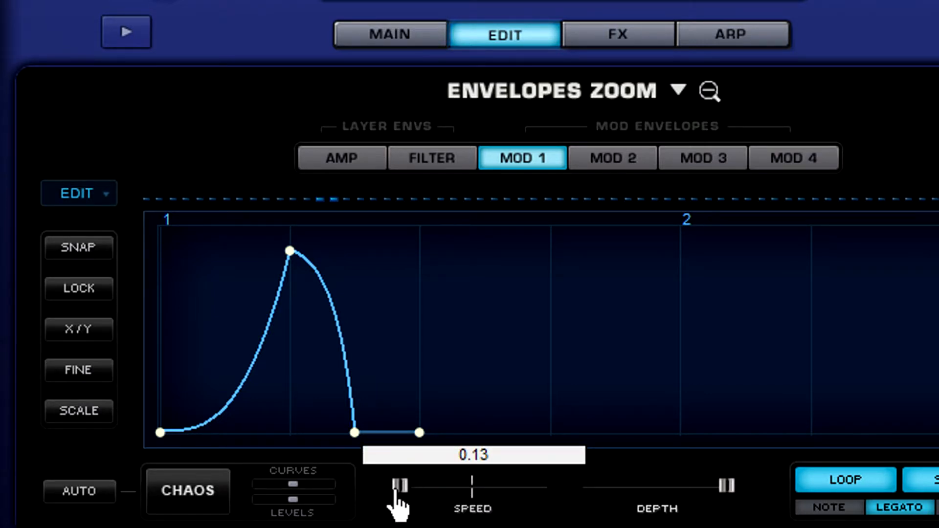
# Show the Speed slider's MIDI Learn menu at 0.13, then dismiss it
pyautogui.rightClick(397, 485)
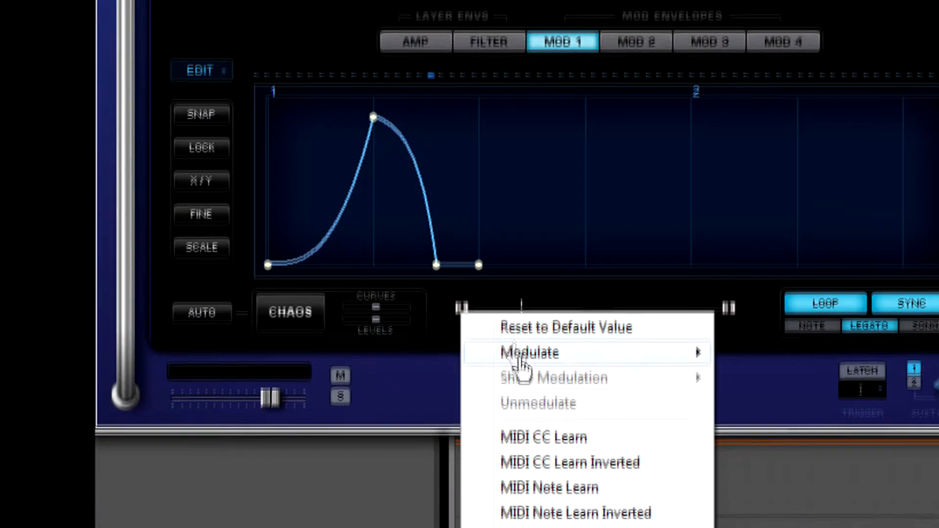
pyautogui.click(529, 352)
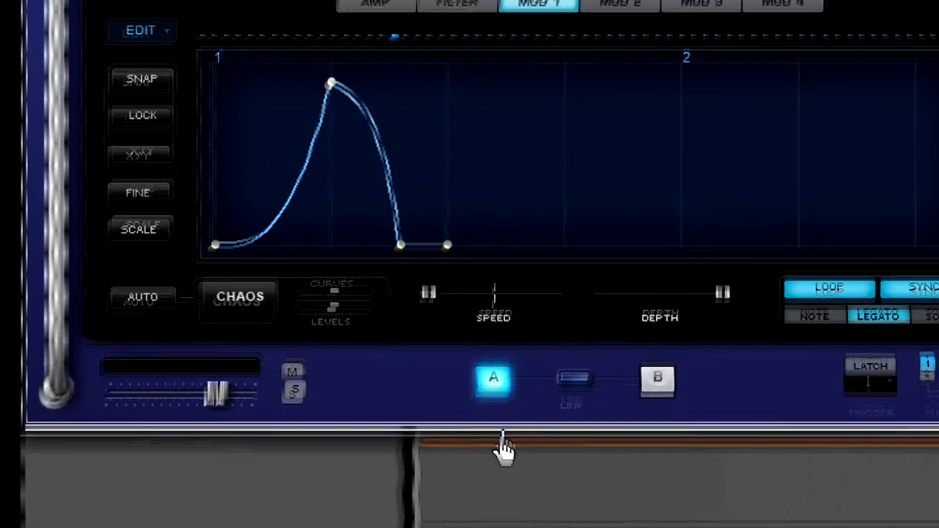